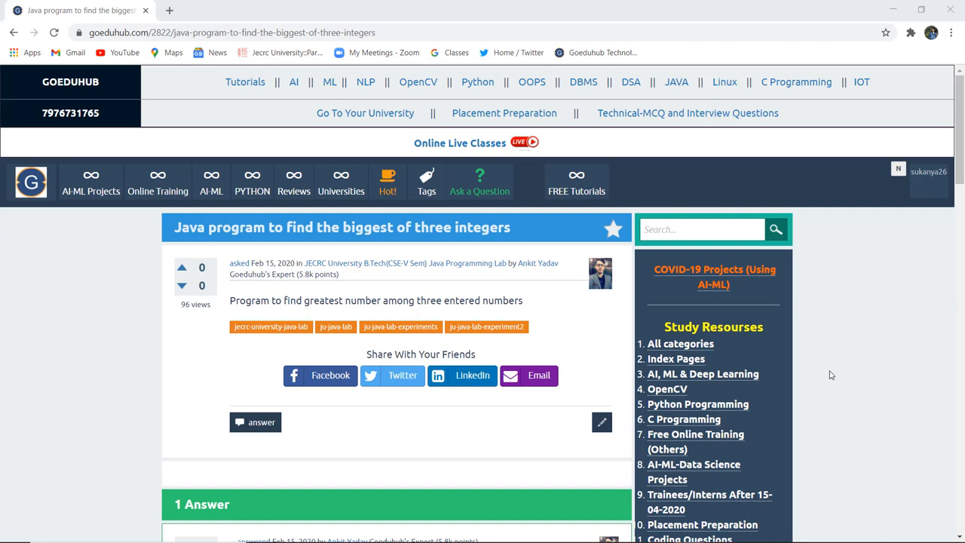
Step: Scroll down the GoEduHub question page to show the answer's Java program code
scroll("down", 3)
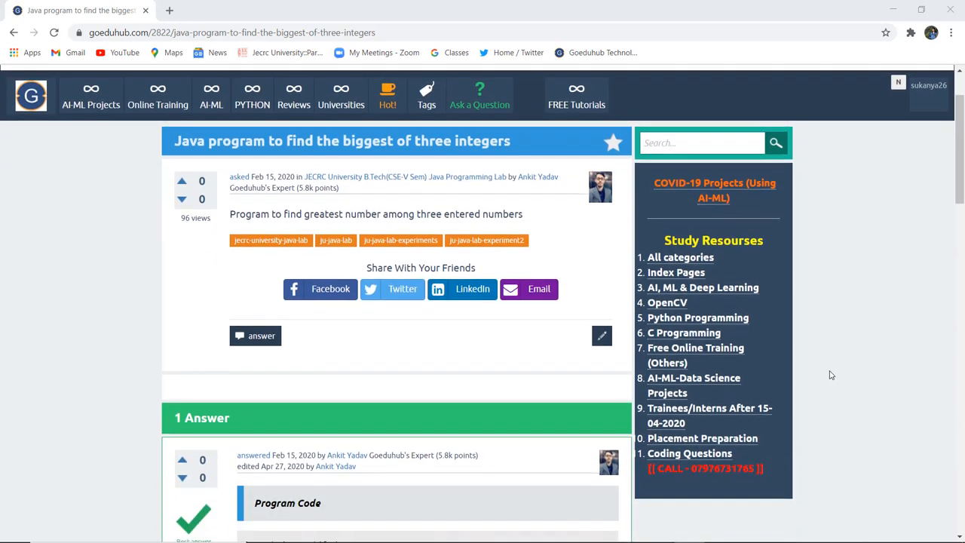
scroll("down", 3)
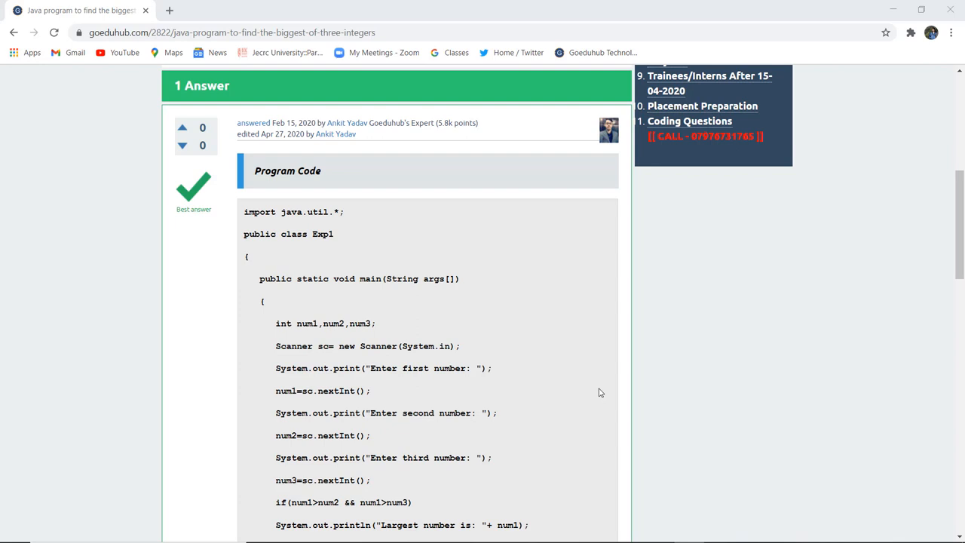
mouse_move(328, 314)
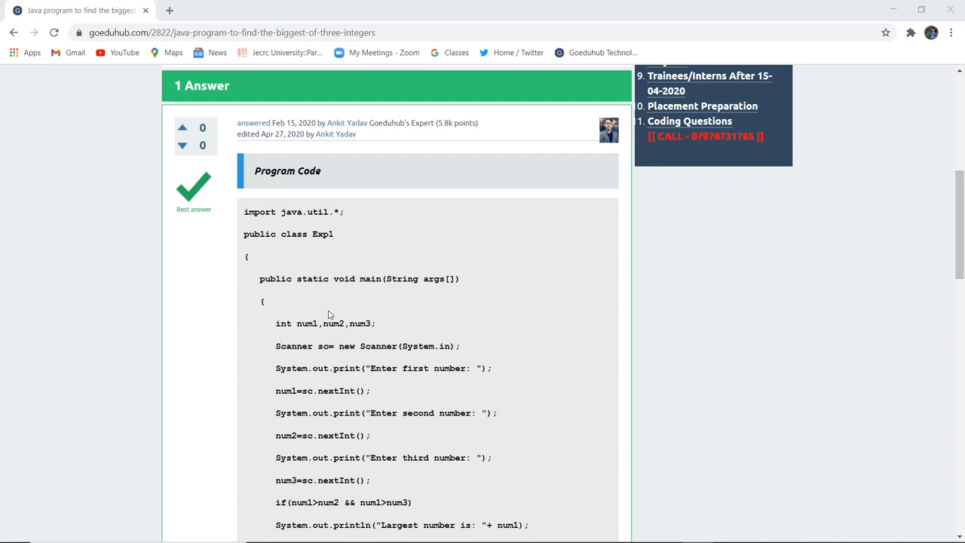
mouse_move(317, 319)
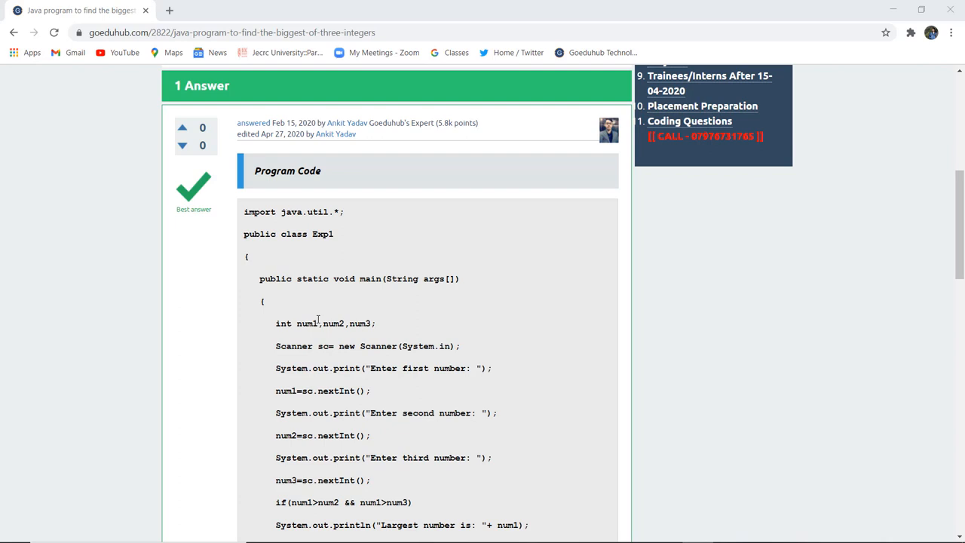
mouse_move(373, 334)
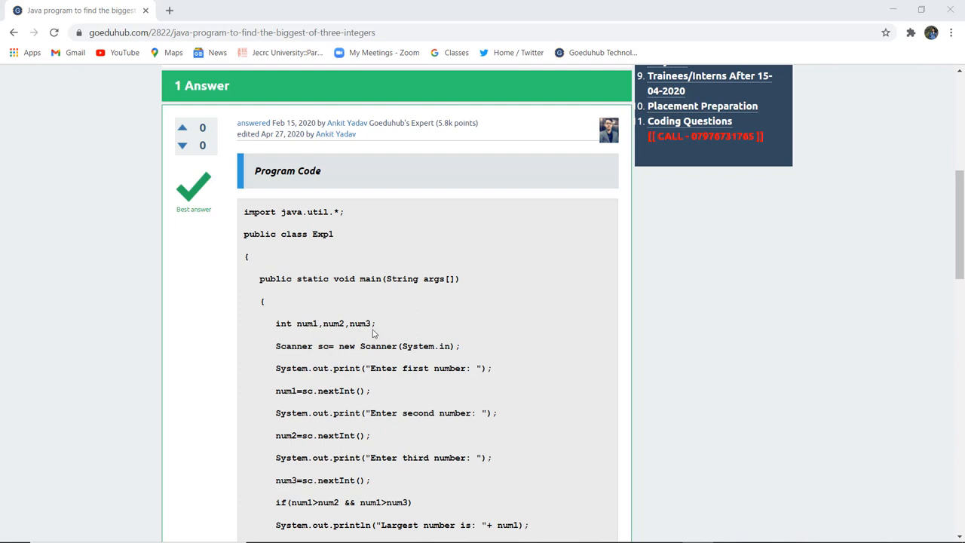
mouse_move(311, 358)
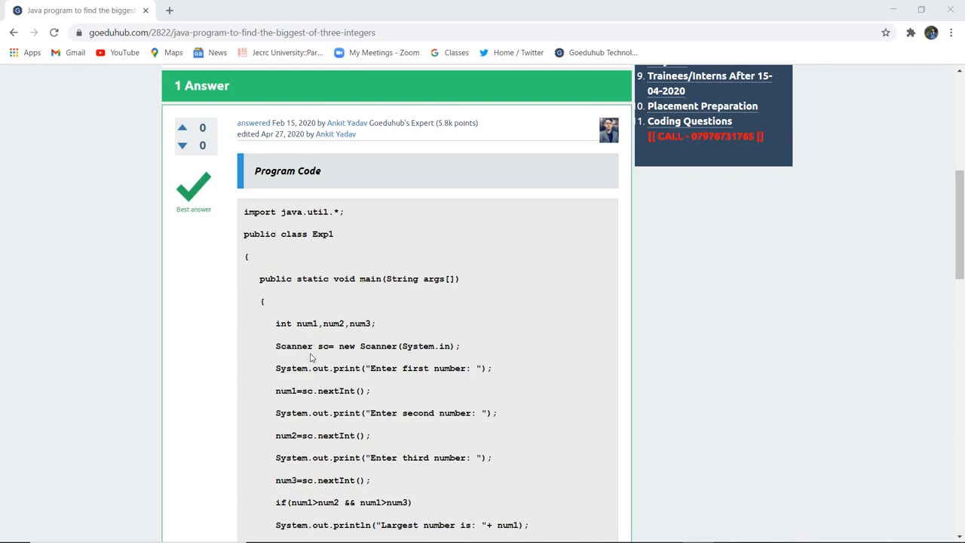
mouse_move(320, 352)
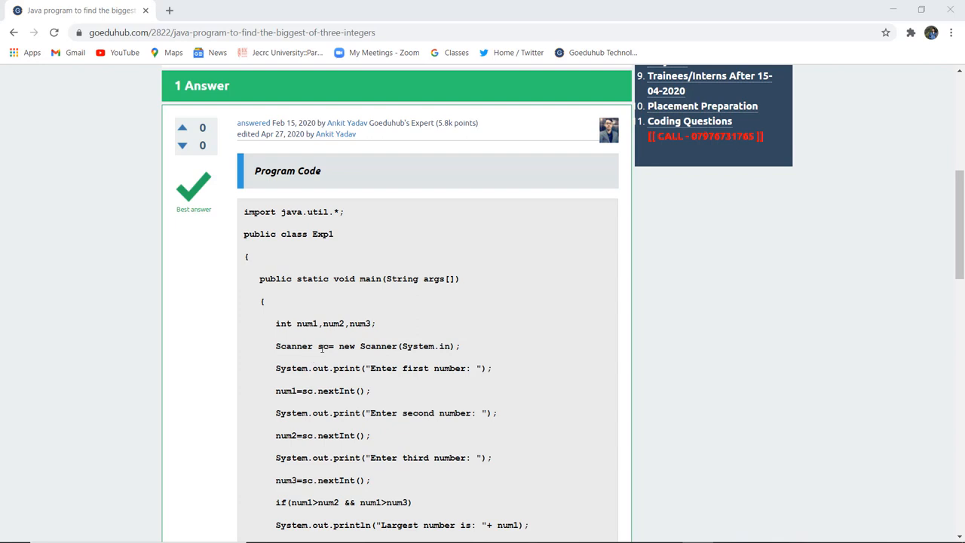
Step: Scroll through the answer to the if / else if / else comparisons and closing braces
scroll("down", 3)
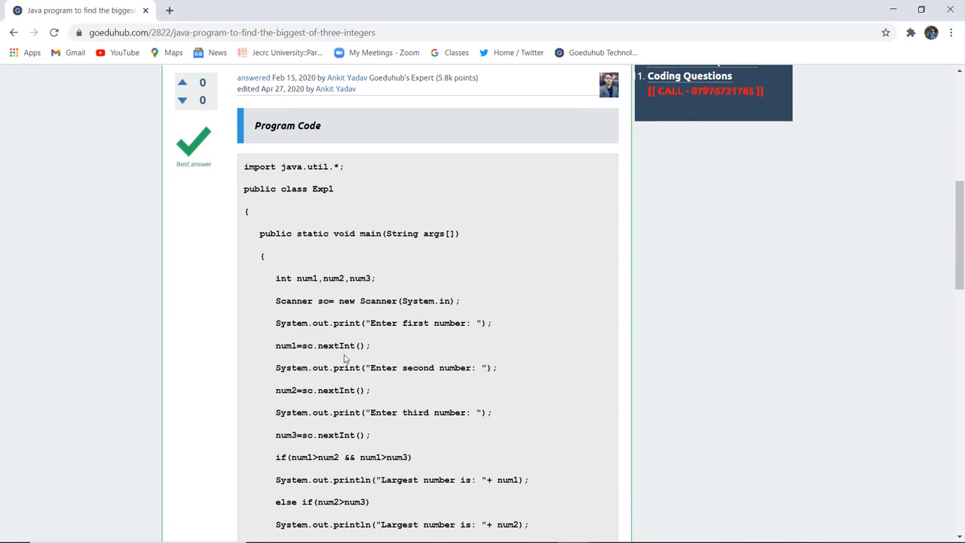
mouse_move(405, 326)
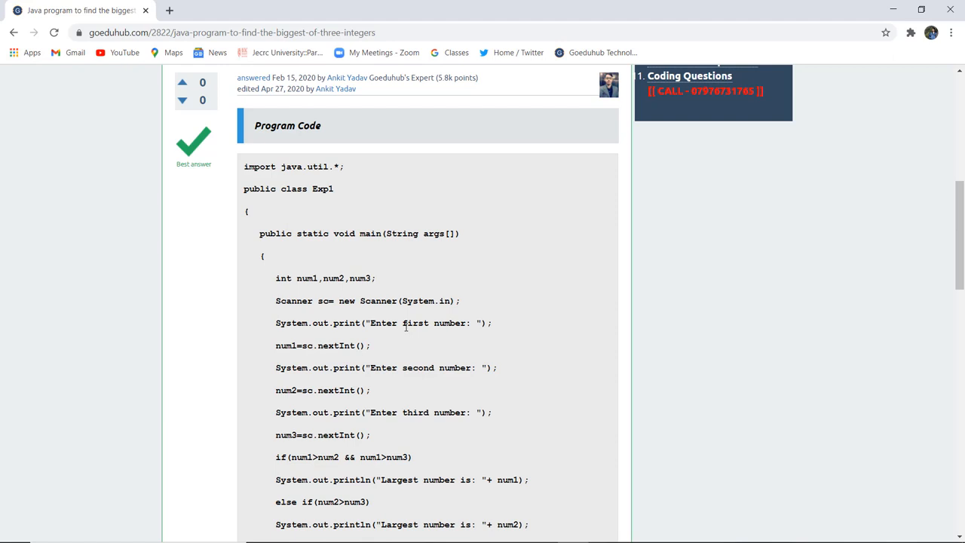
mouse_move(319, 350)
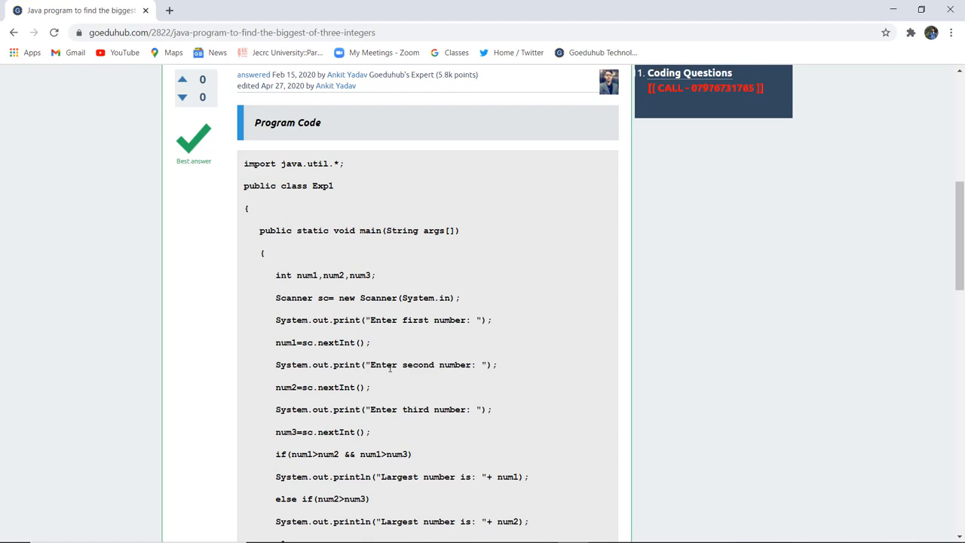
scroll("down", 3)
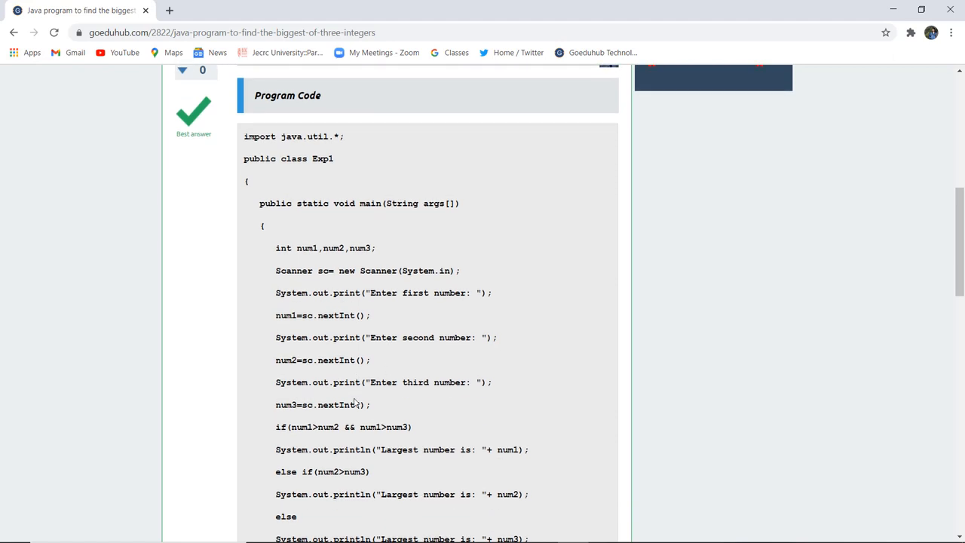
scroll("down", 3)
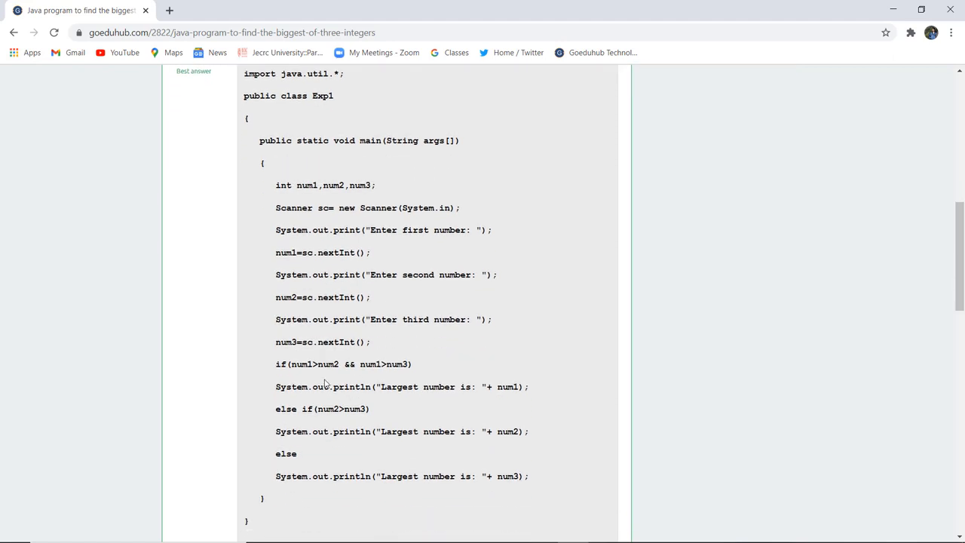
mouse_move(350, 459)
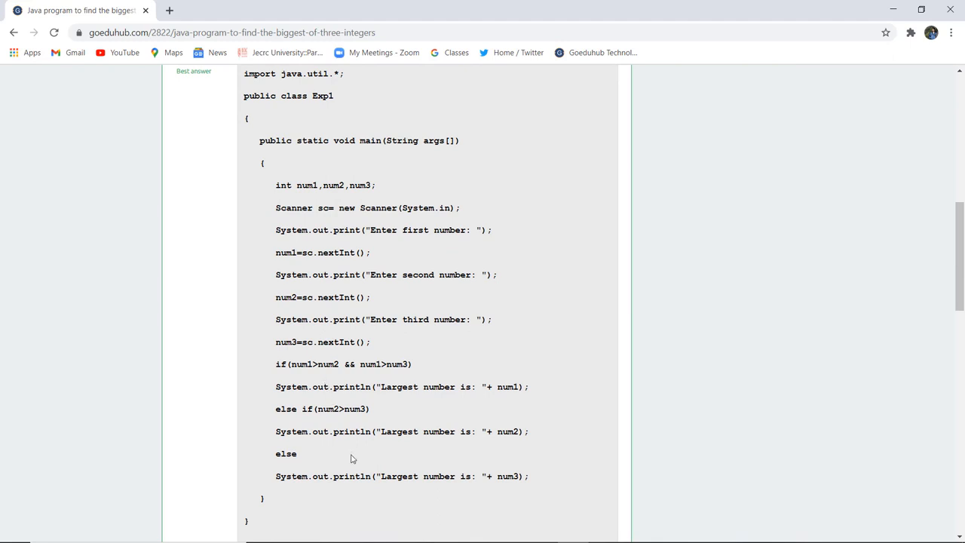
mouse_move(327, 386)
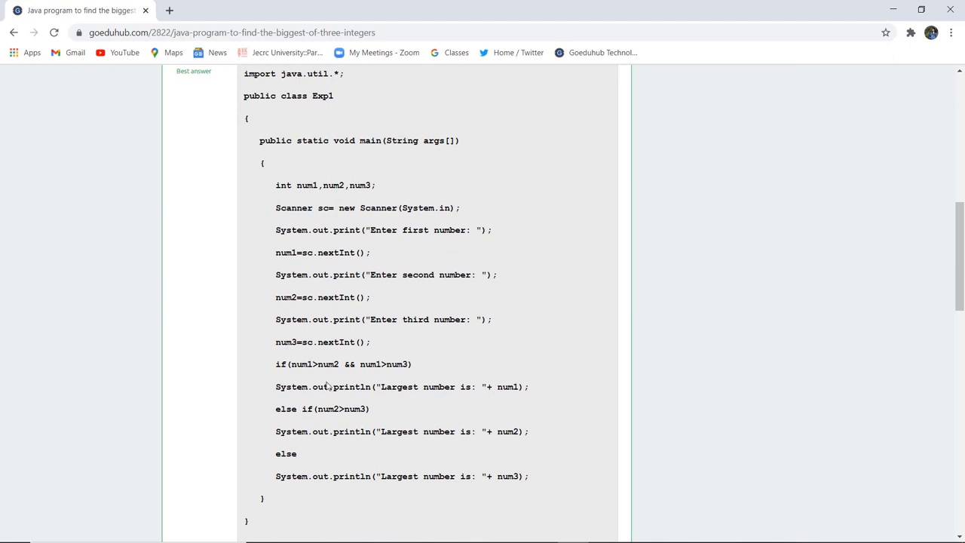
mouse_move(390, 379)
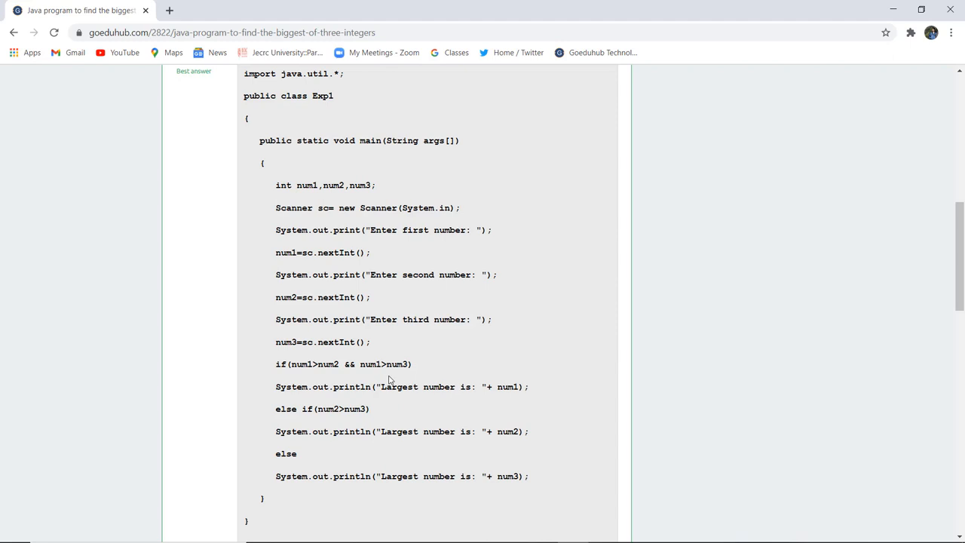
mouse_move(407, 402)
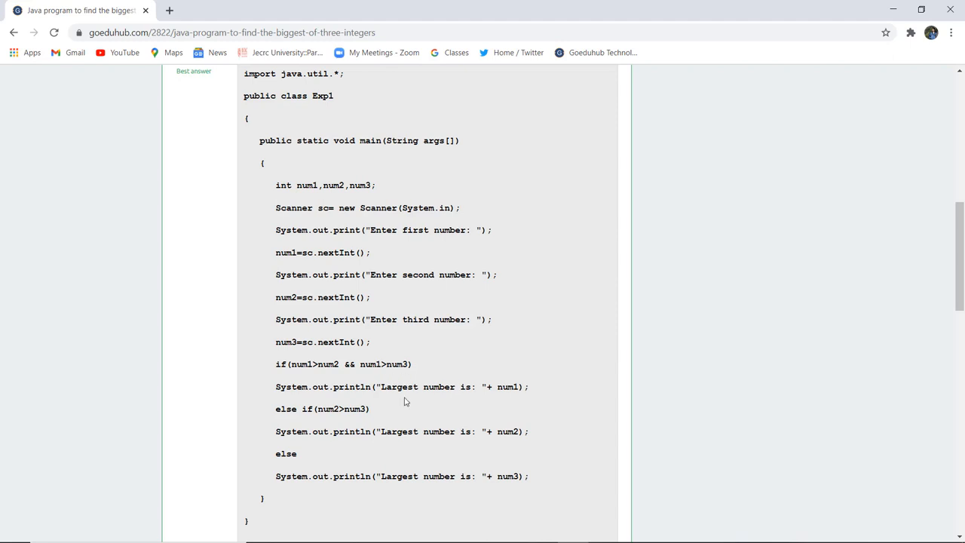
mouse_move(543, 391)
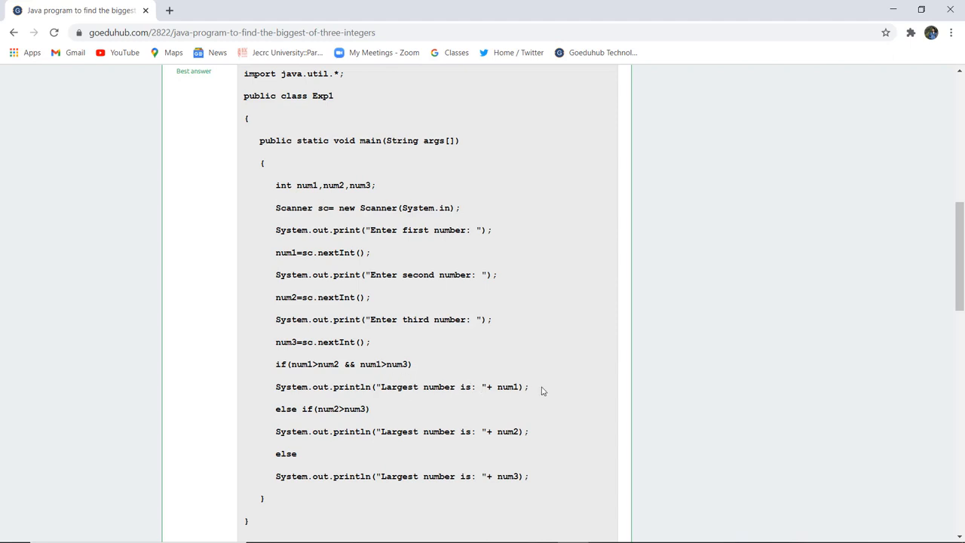
mouse_move(360, 405)
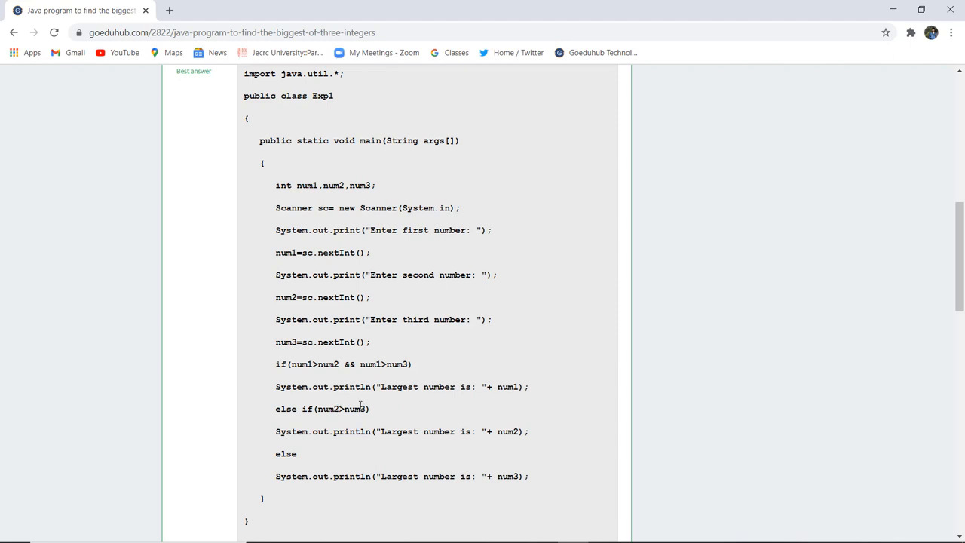
mouse_move(459, 459)
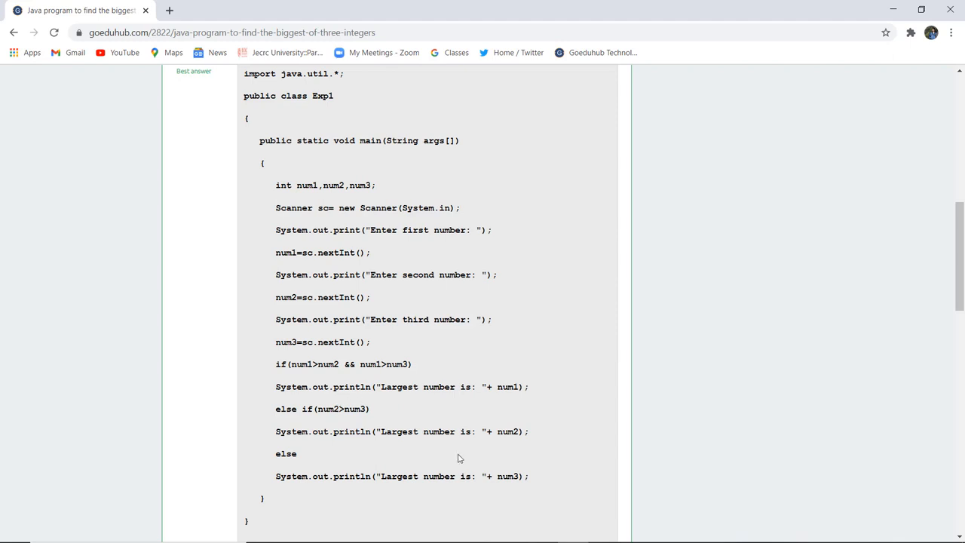
mouse_move(349, 508)
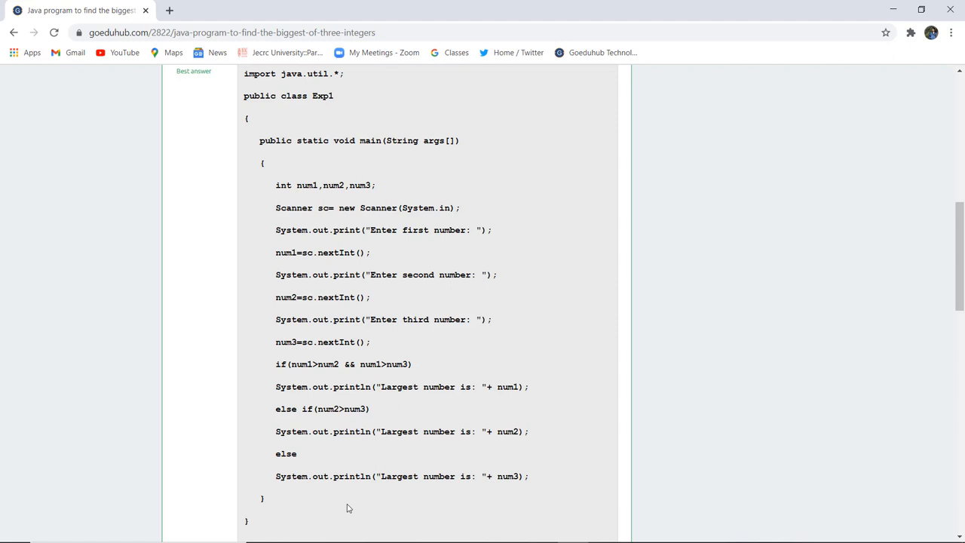
mouse_move(542, 482)
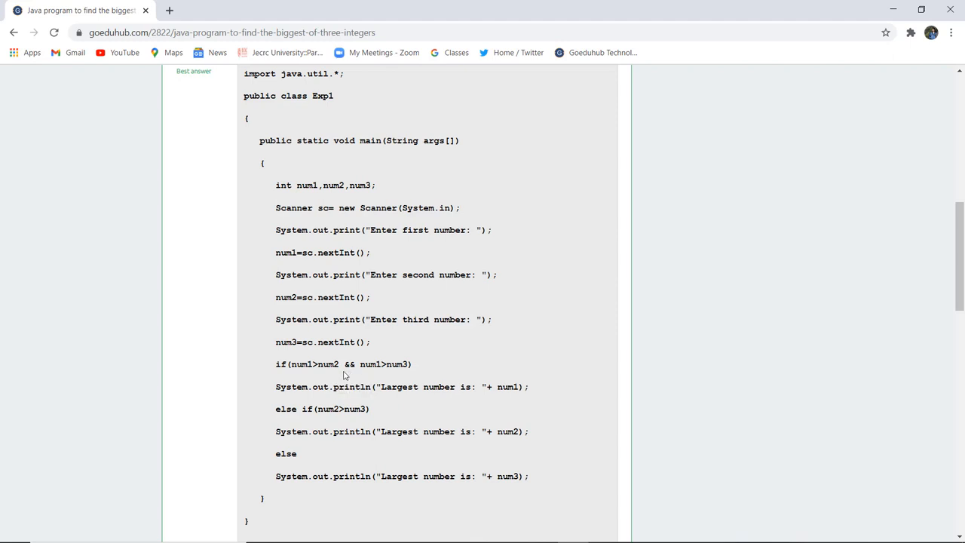
double_click(352, 387)
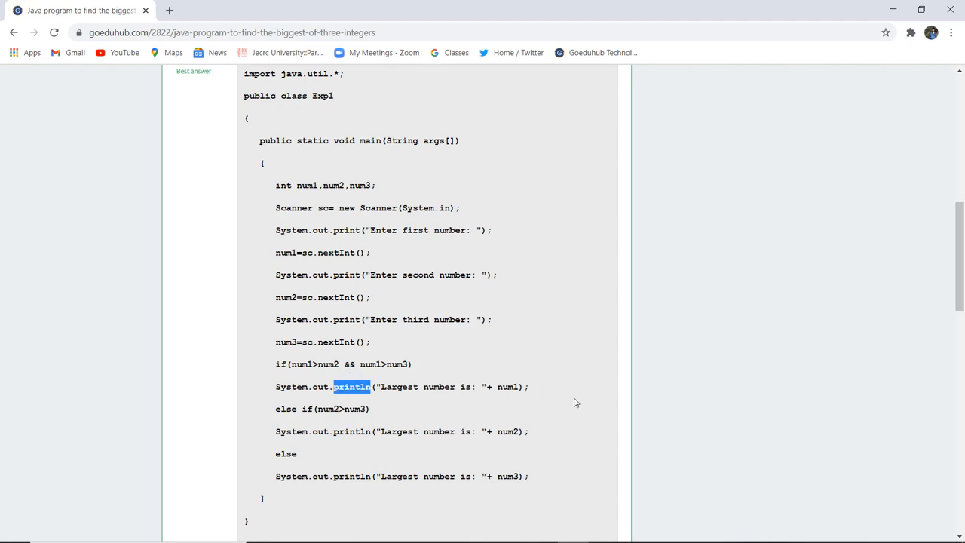
left_click(576, 402)
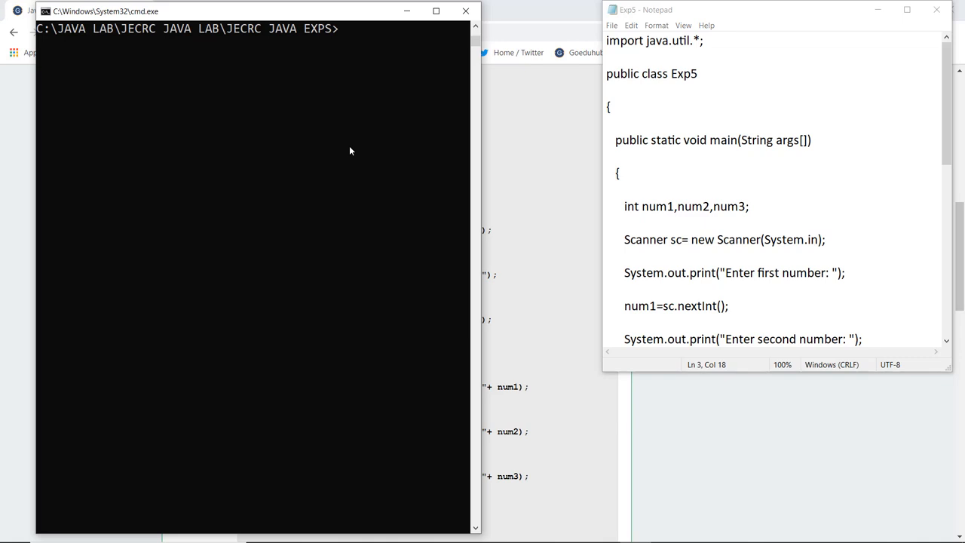
Step: Compile Exp5.java with javac, then launch it with java Exp5
type("javac Exp5.java")
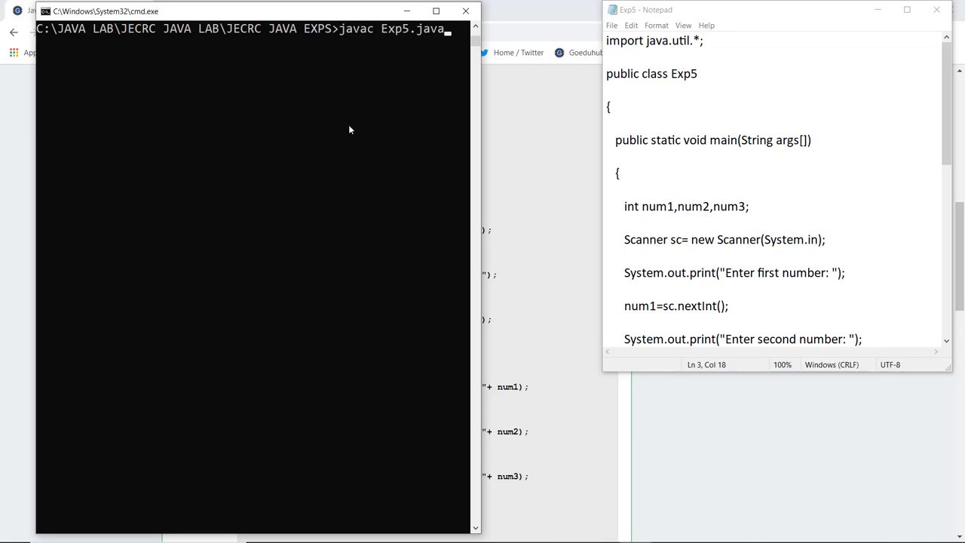
key("Return")
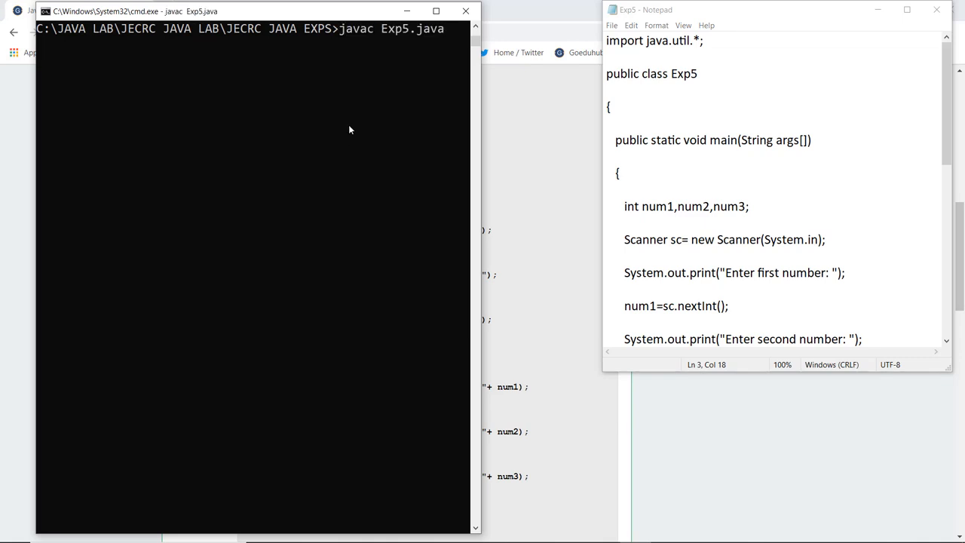
key("Return")
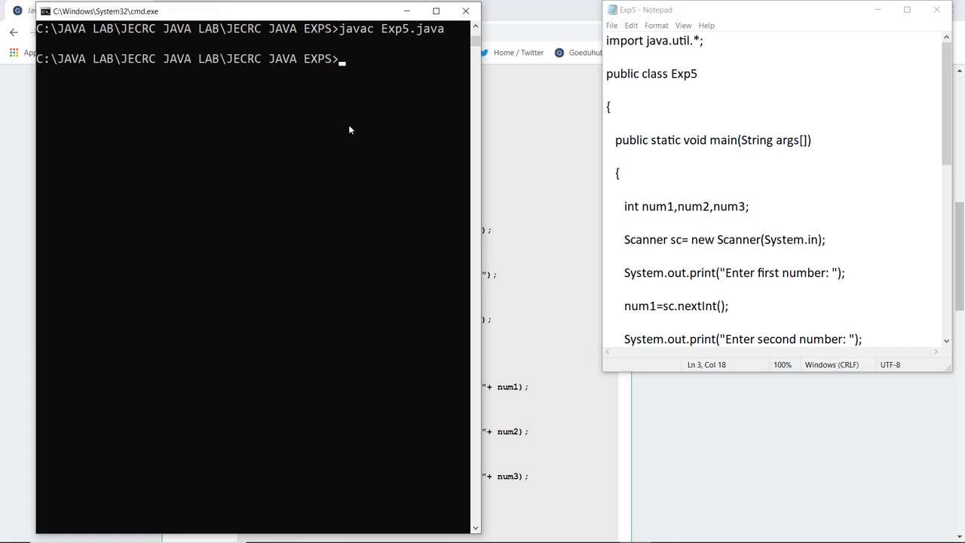
type("java Exp5")
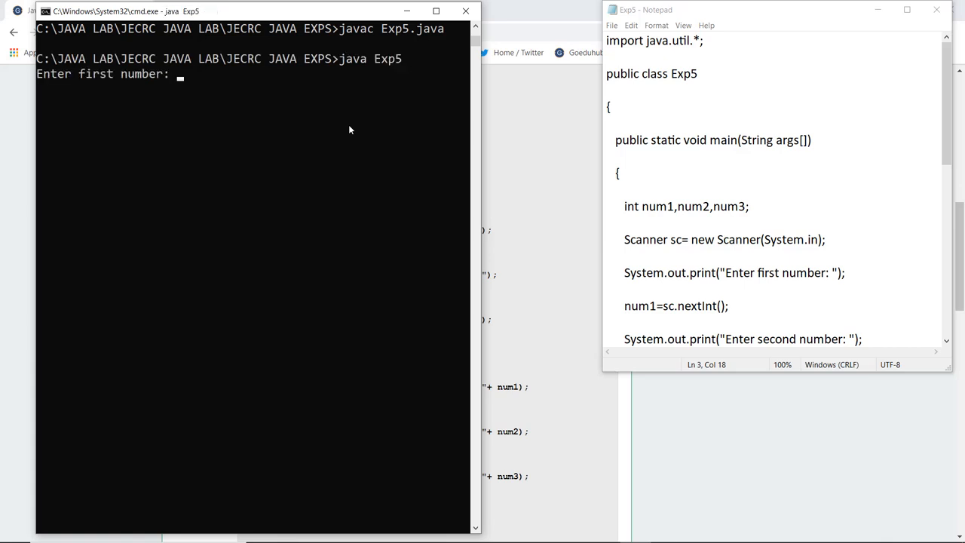
Step: Enter 45, 88 and 12 as the three numbers so the program reports 88
type("45.")
type("88")
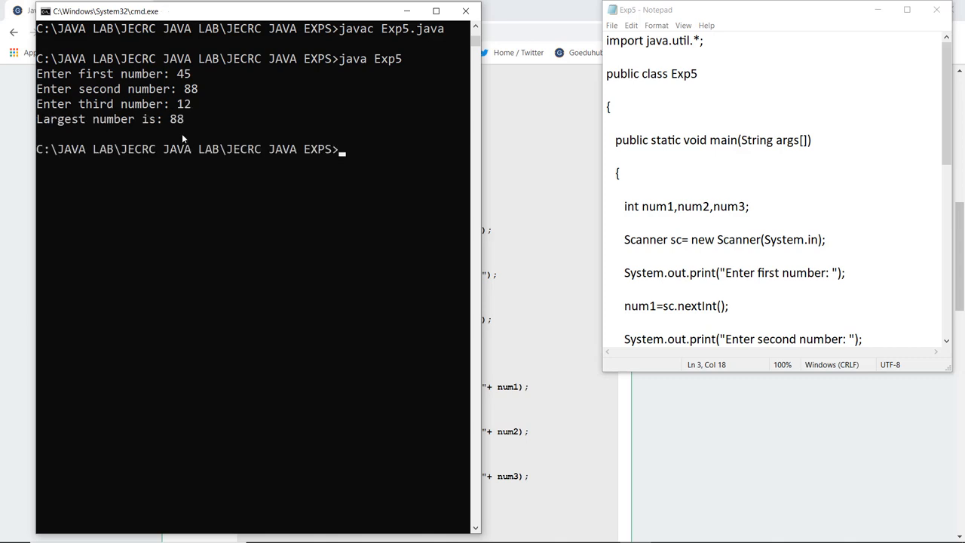
mouse_move(201, 103)
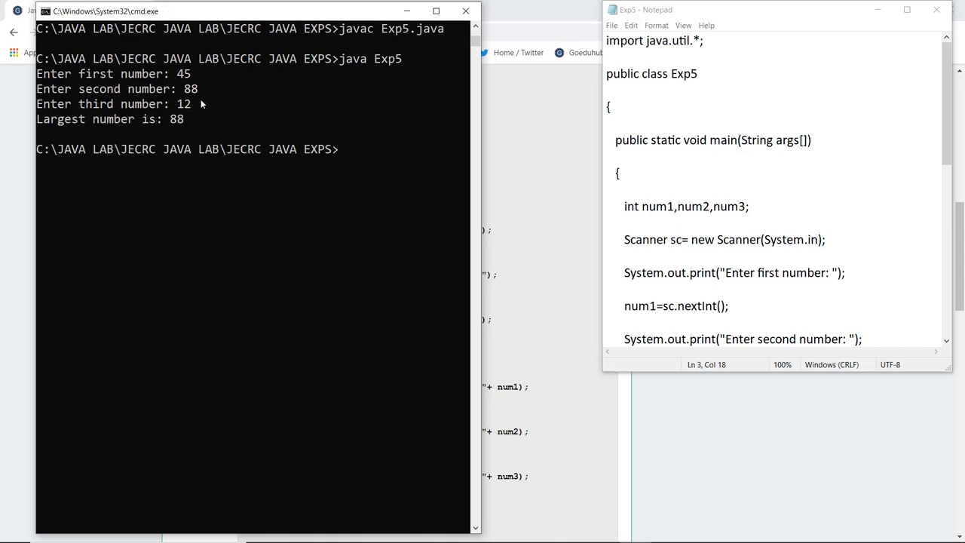
mouse_move(290, 233)
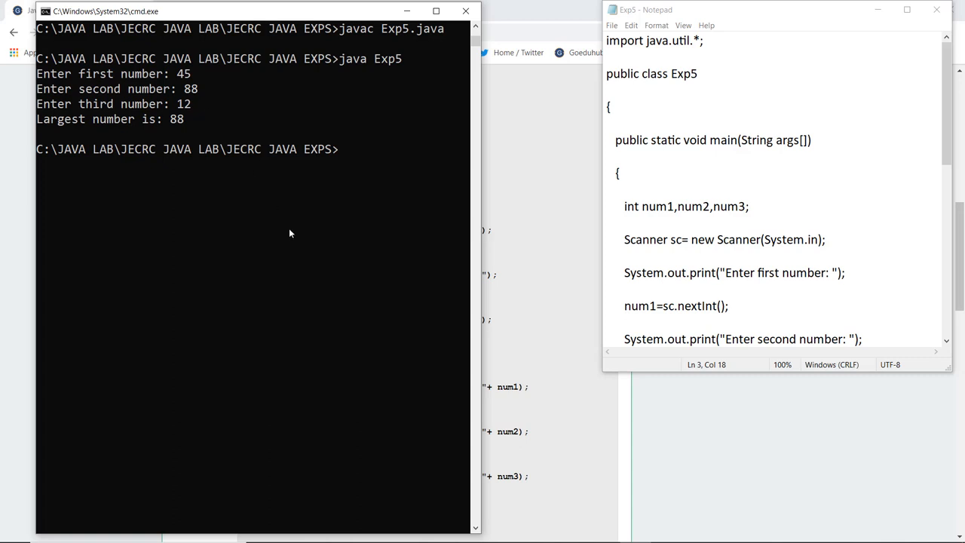
mouse_move(455, 243)
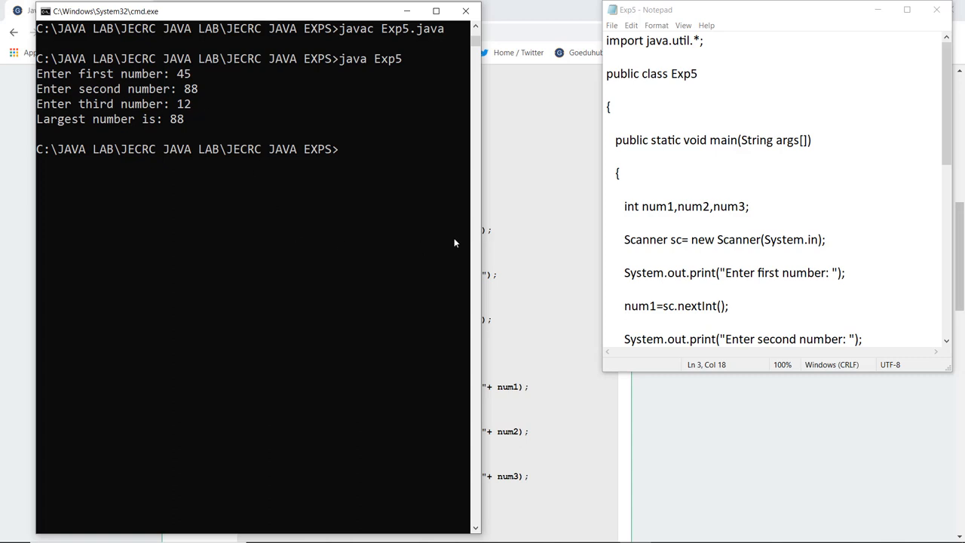